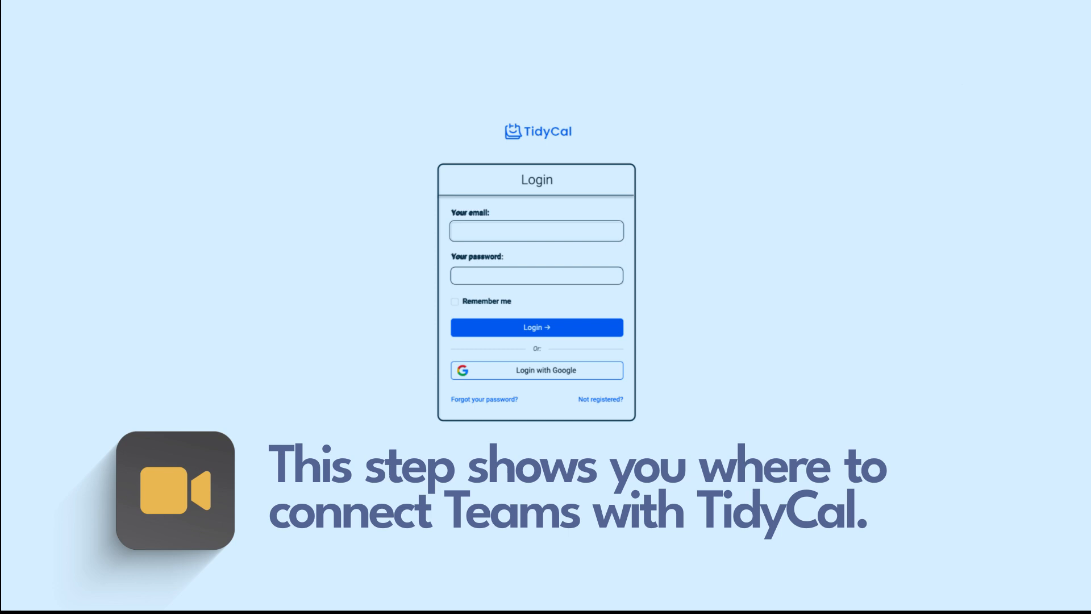
- Log in to TidyCal and go to the Integrations page from the account menu
click(536, 327)
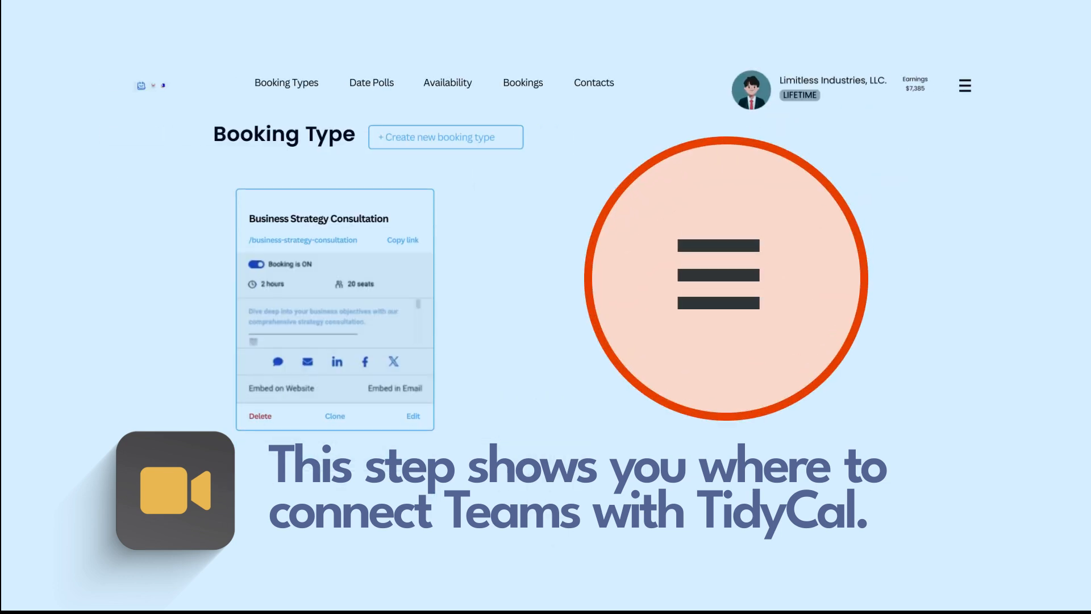
click(964, 84)
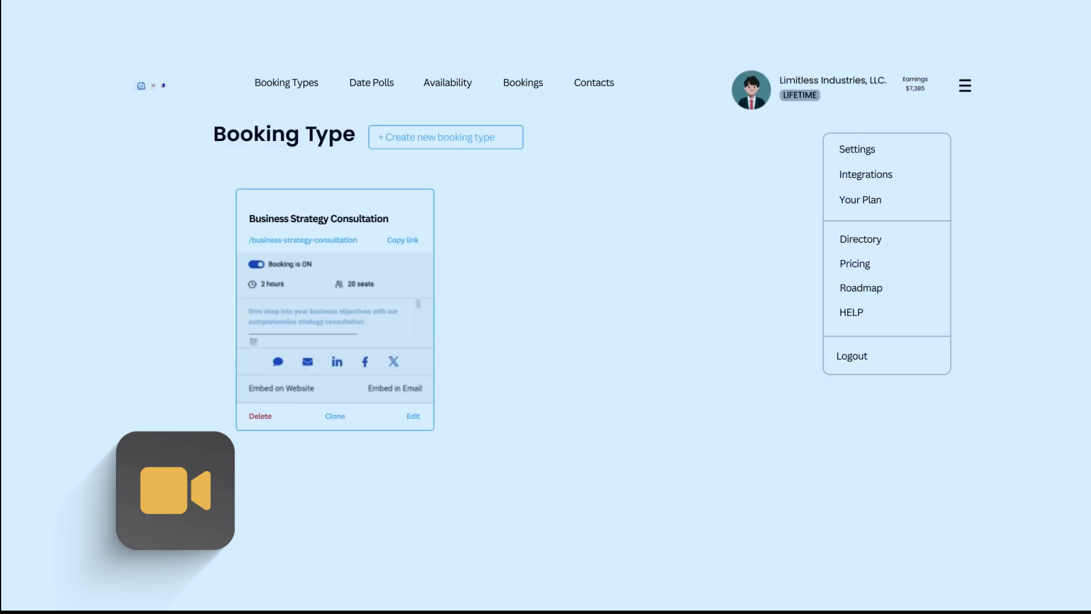
click(865, 173)
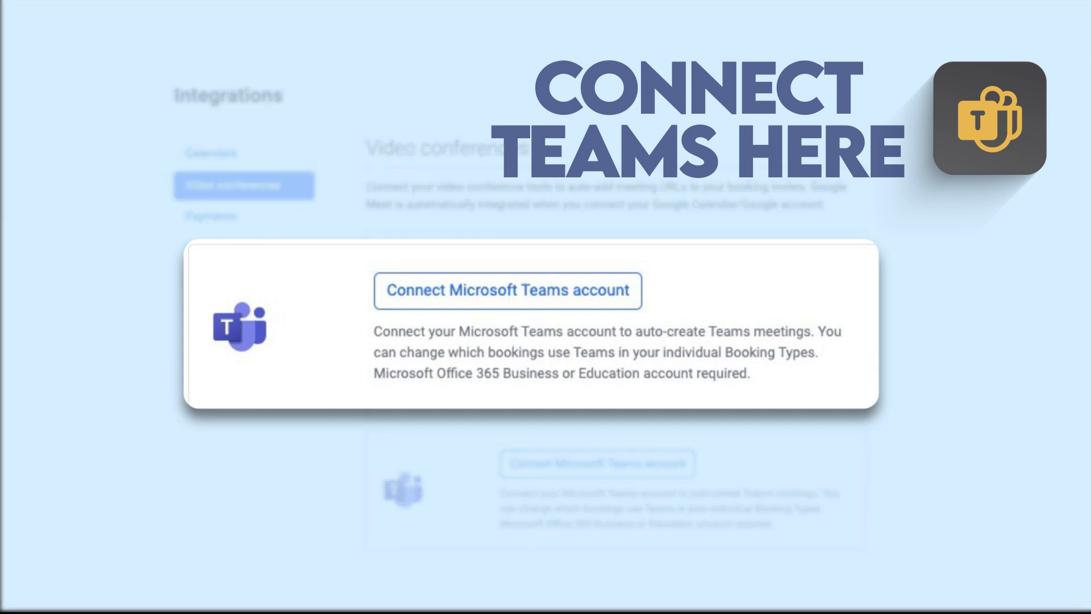
- Connect a Microsoft Teams account from the video conferences integrations
click(213, 26)
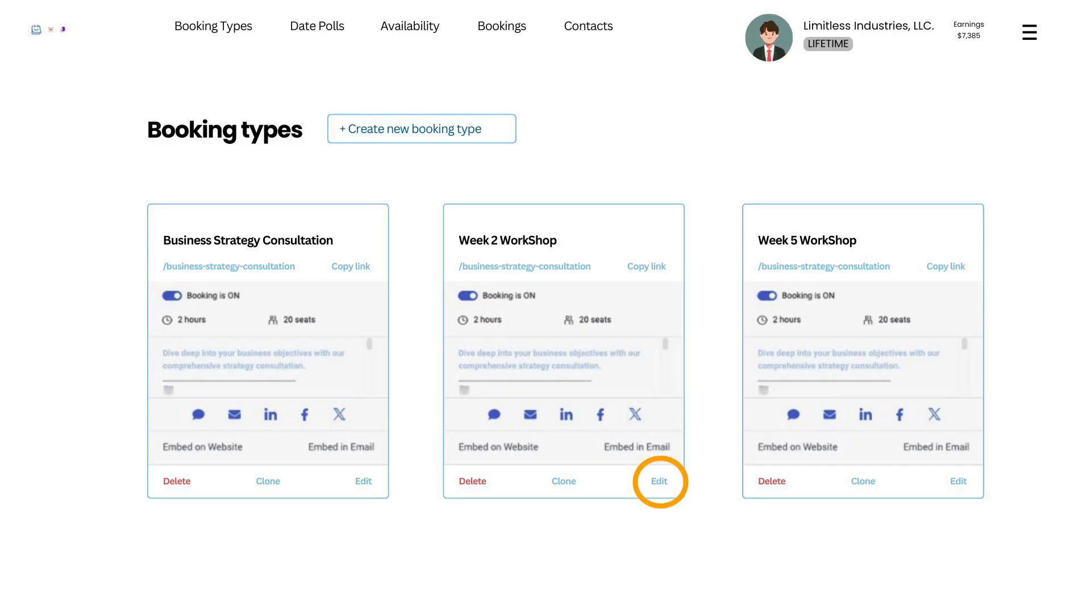
- Edit the Week 2 WorkShop booking type and scroll toward its advanced settings
click(657, 481)
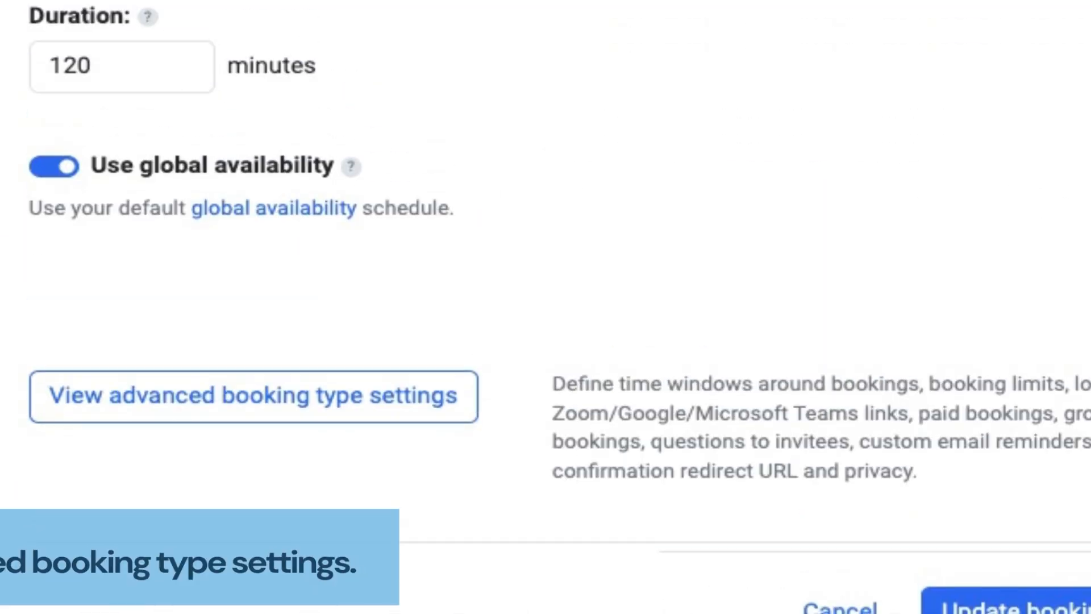
scroll(down, 3)
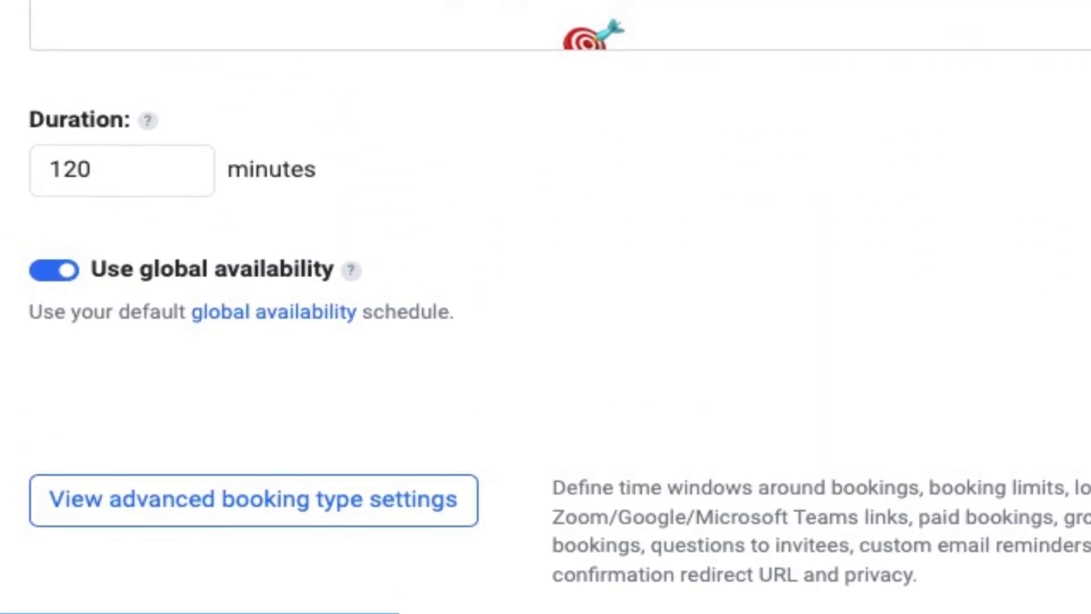